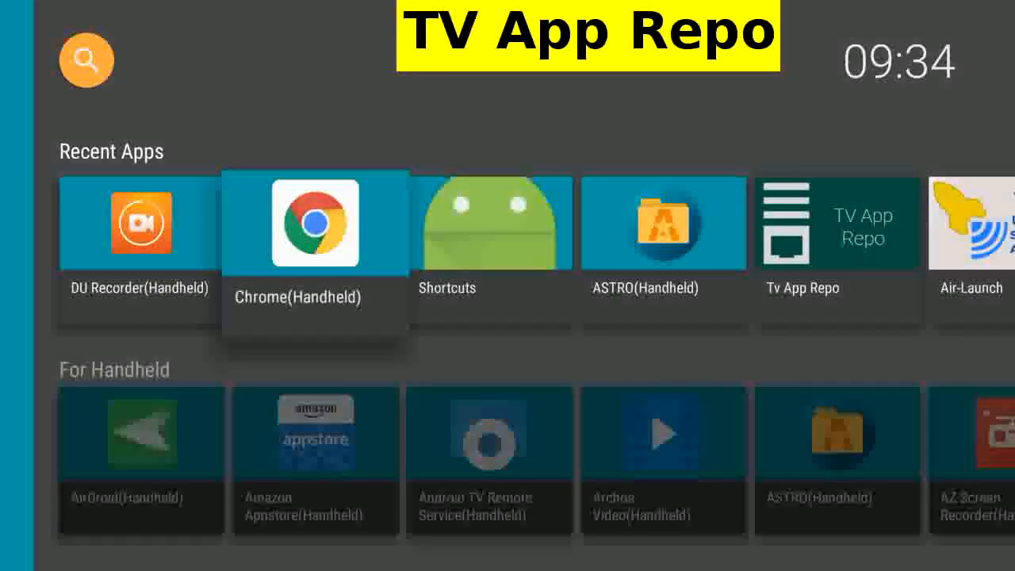
pyautogui.press('Right')
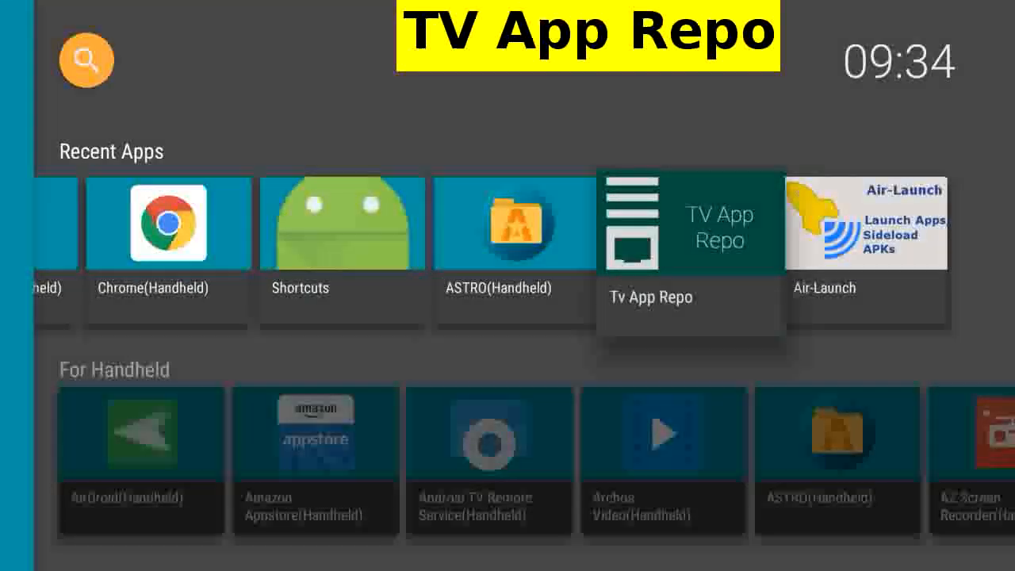
pyautogui.click(689, 220)
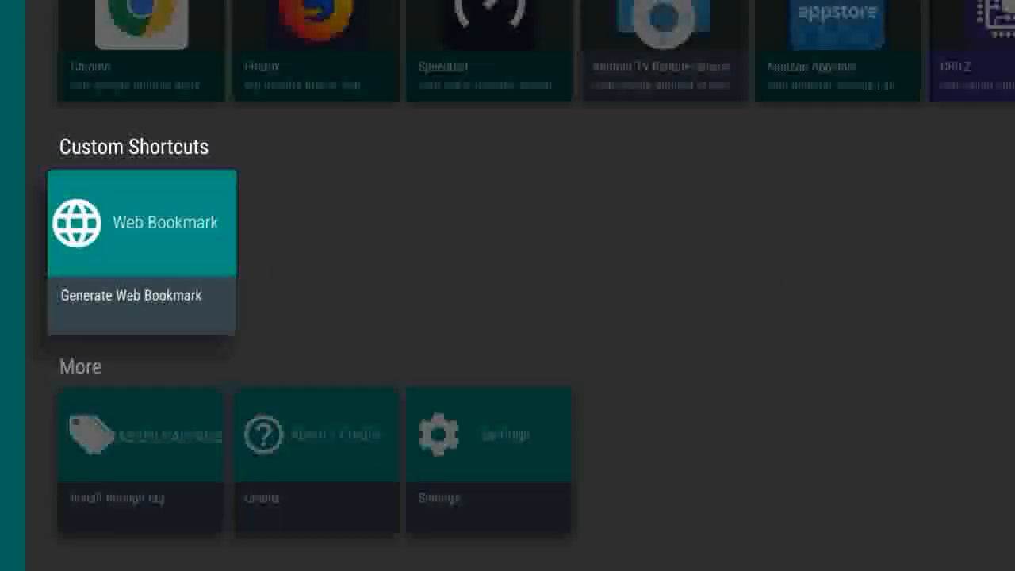
pyautogui.click(140, 222)
pyautogui.write('https://www.hallergard.com/Shorts.html')
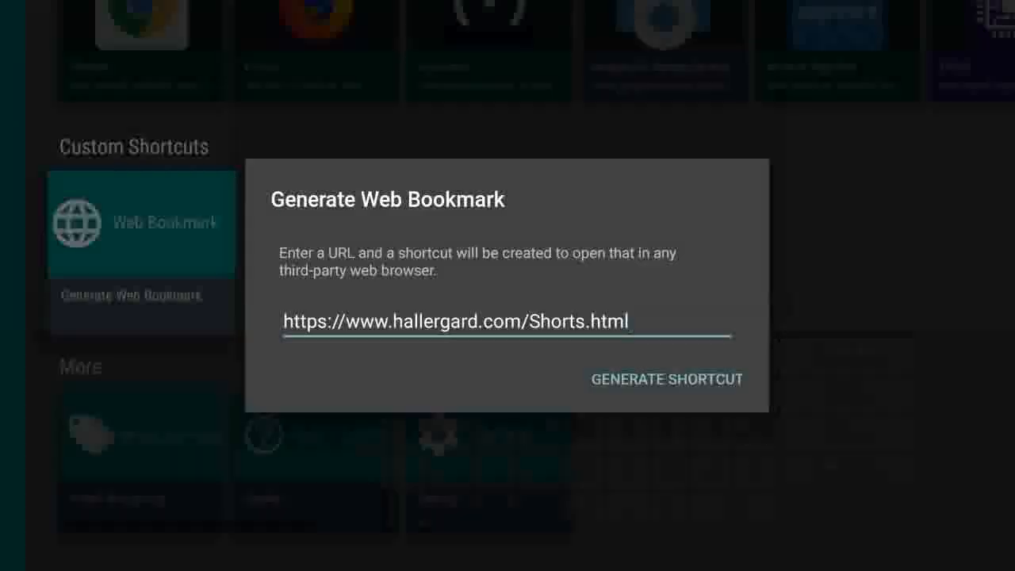
pyautogui.click(665, 379)
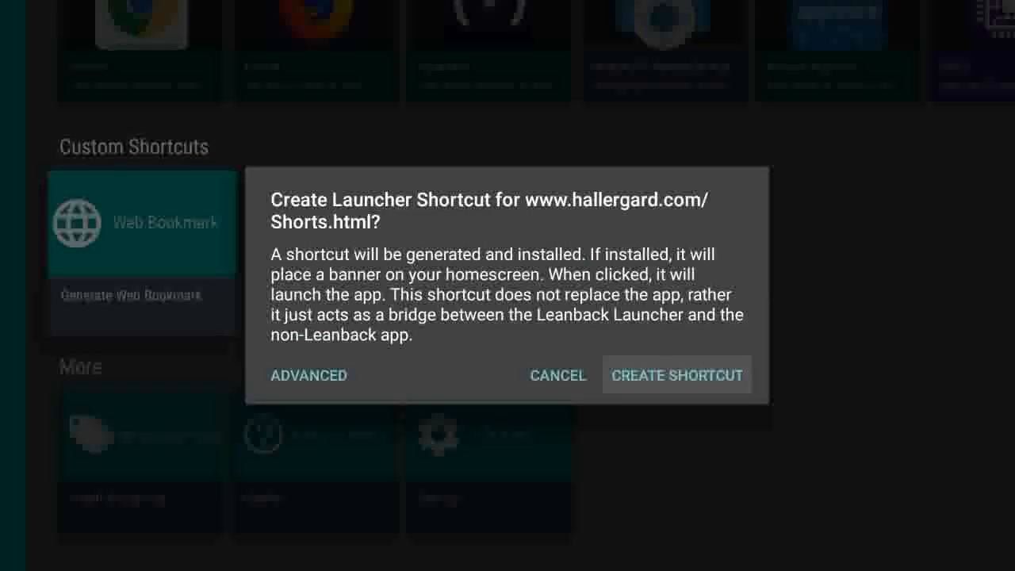
pyautogui.click(676, 374)
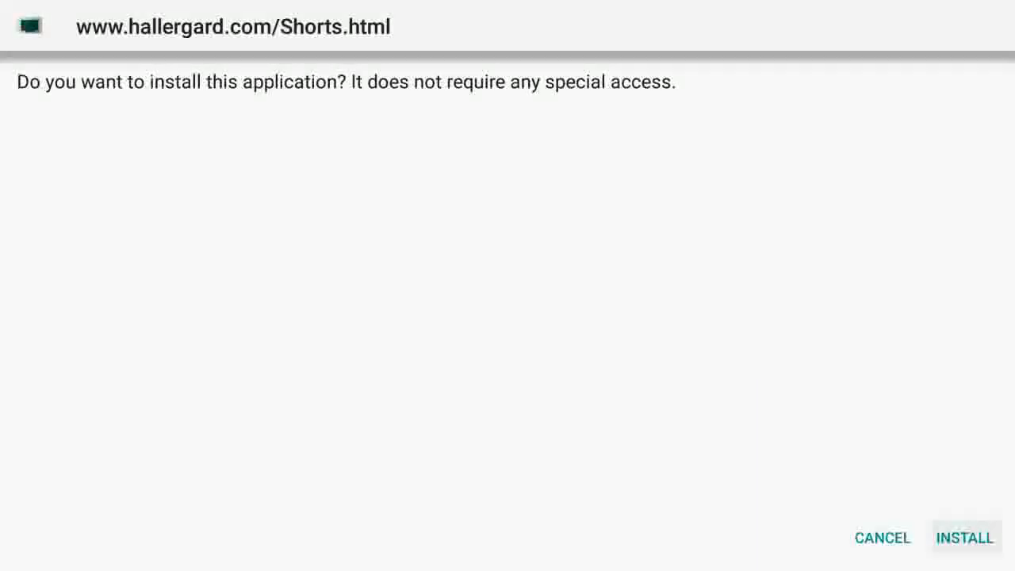
# - Install the generated bookmark shortcut app and return to the TV home screen
pyautogui.click(963, 538)
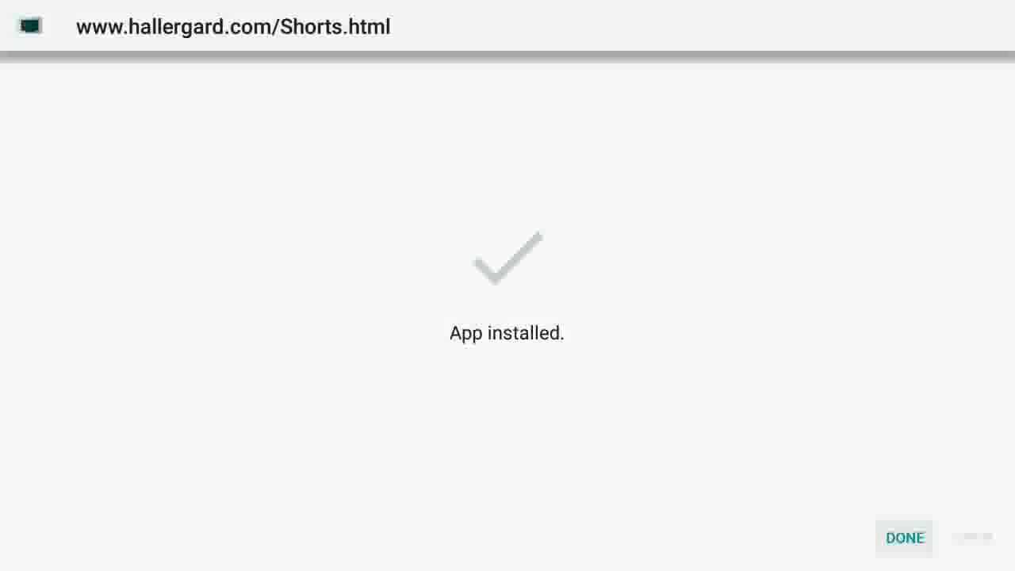
pyautogui.click(903, 538)
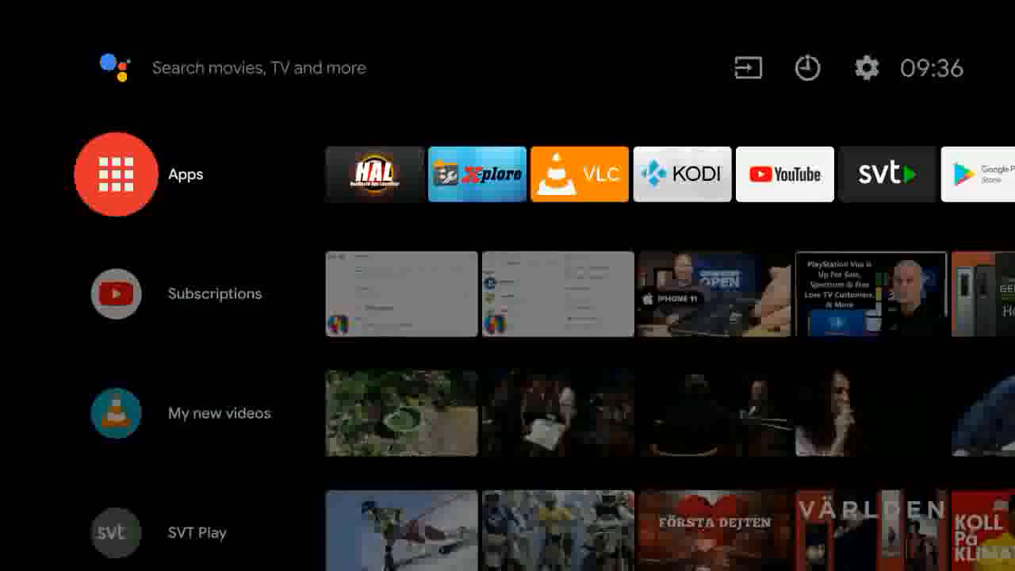
# - Find the Shorts.html shortcut in the apps list and add it to favourites
pyautogui.click(114, 173)
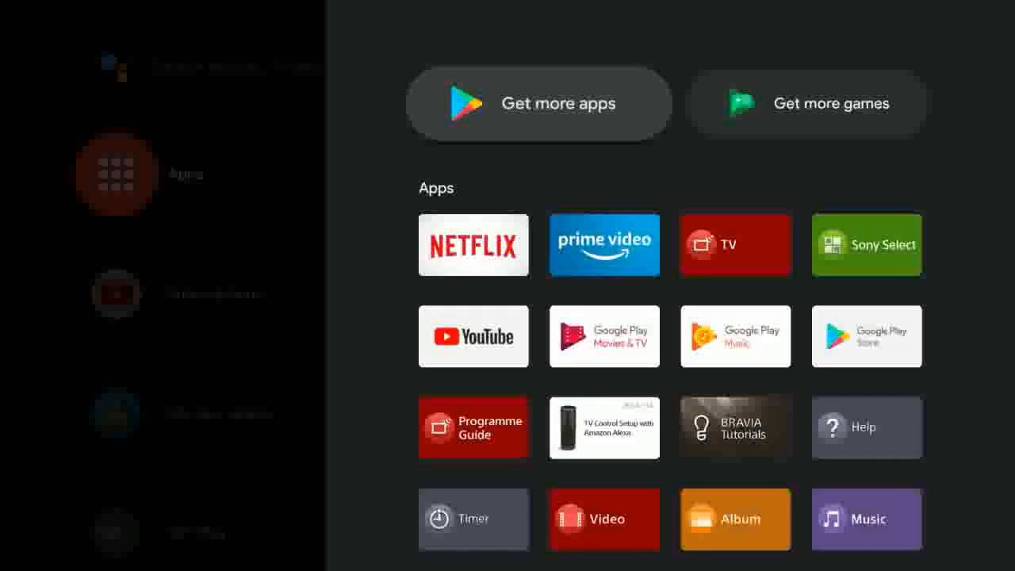
pyautogui.scroll(-3)
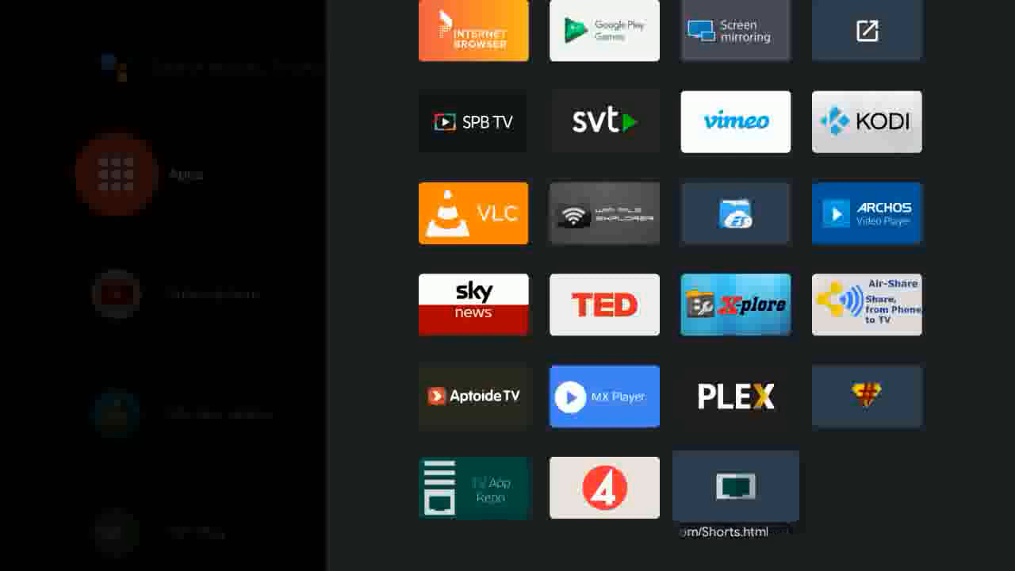
pyautogui.click(736, 488)
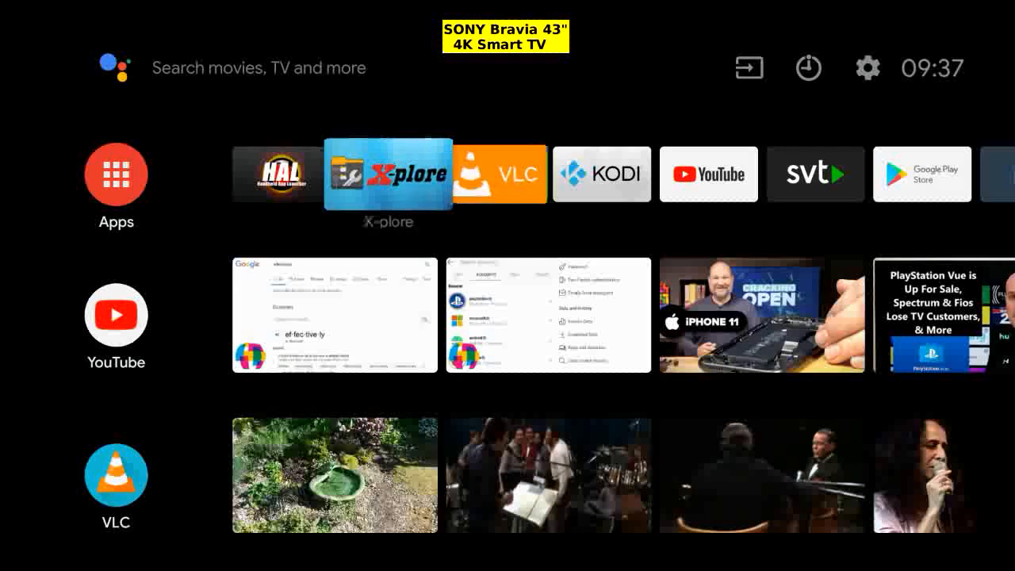
# - Move the Shorts.html shortcut after X-plore in the favourites row and launch it
pyautogui.hscroll(3)
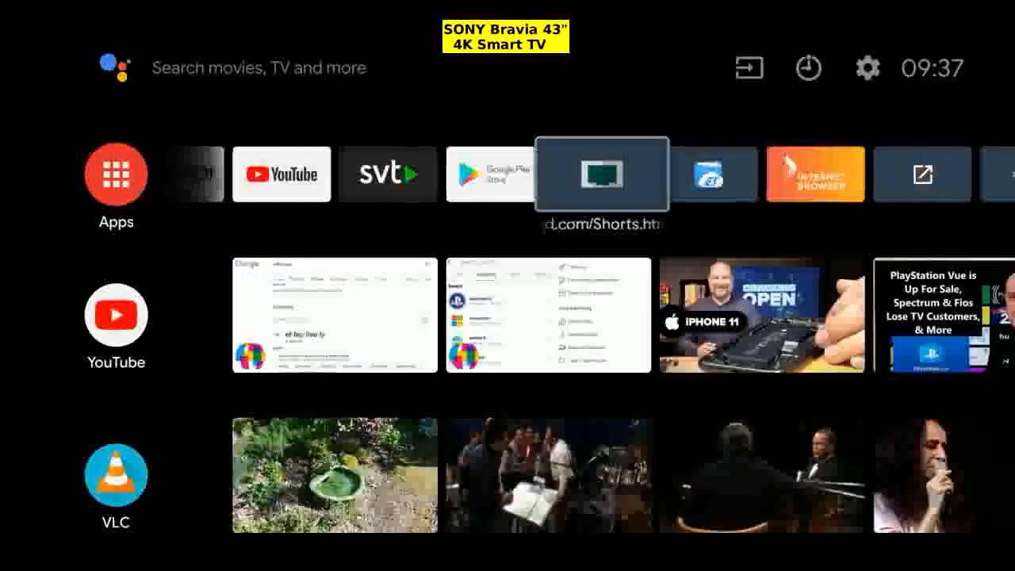
pyautogui.hscroll(3)
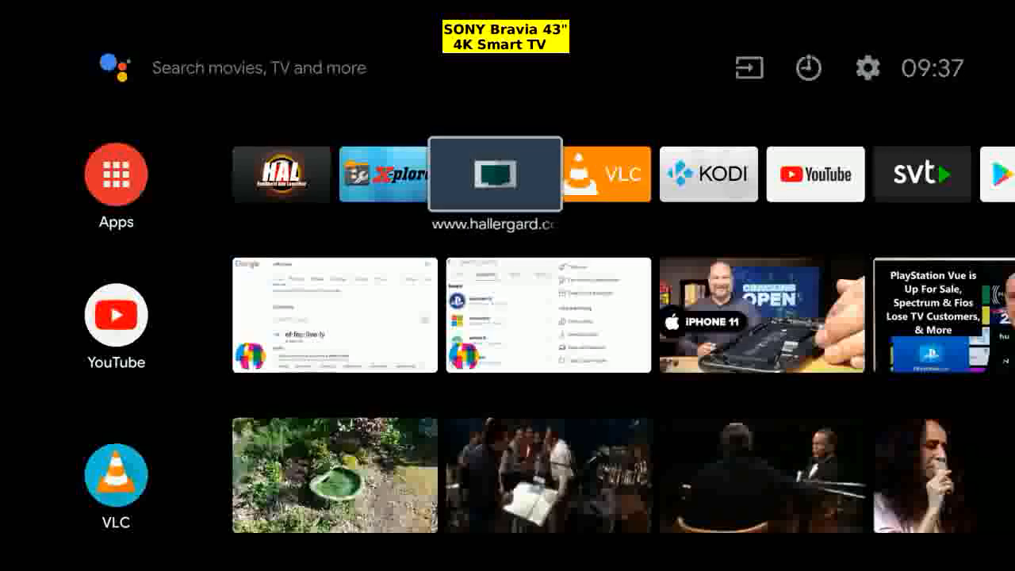
pyautogui.click(494, 172)
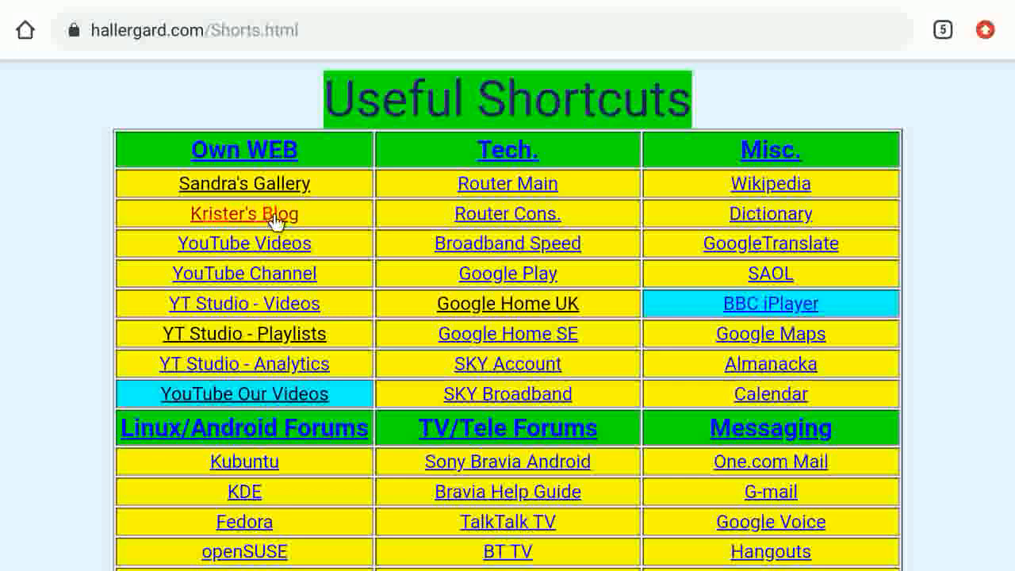
# - Open Krister's Blog from Useful Shortcuts and filter it to Smart TV posts
pyautogui.click(244, 212)
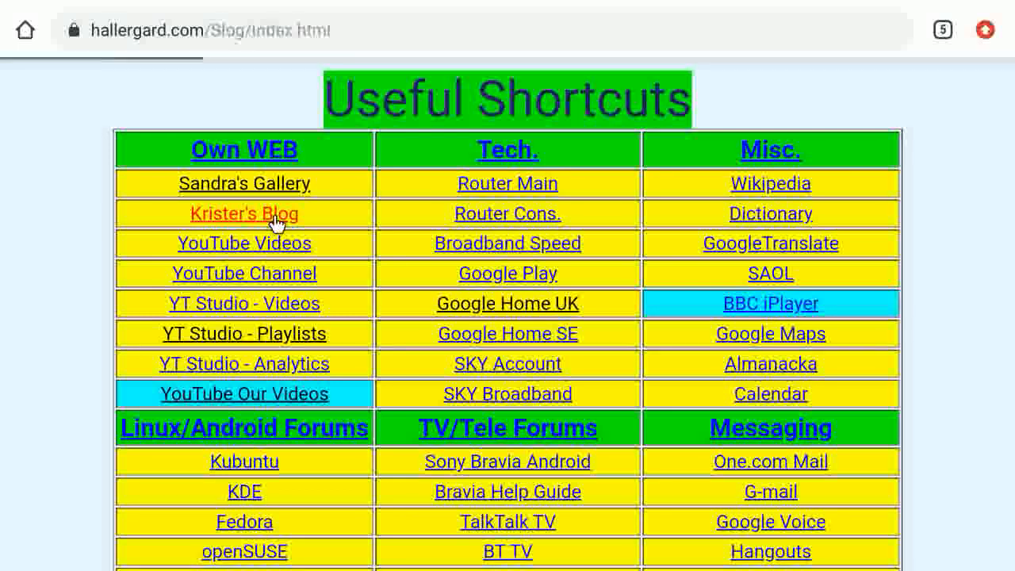
pyautogui.click(244, 212)
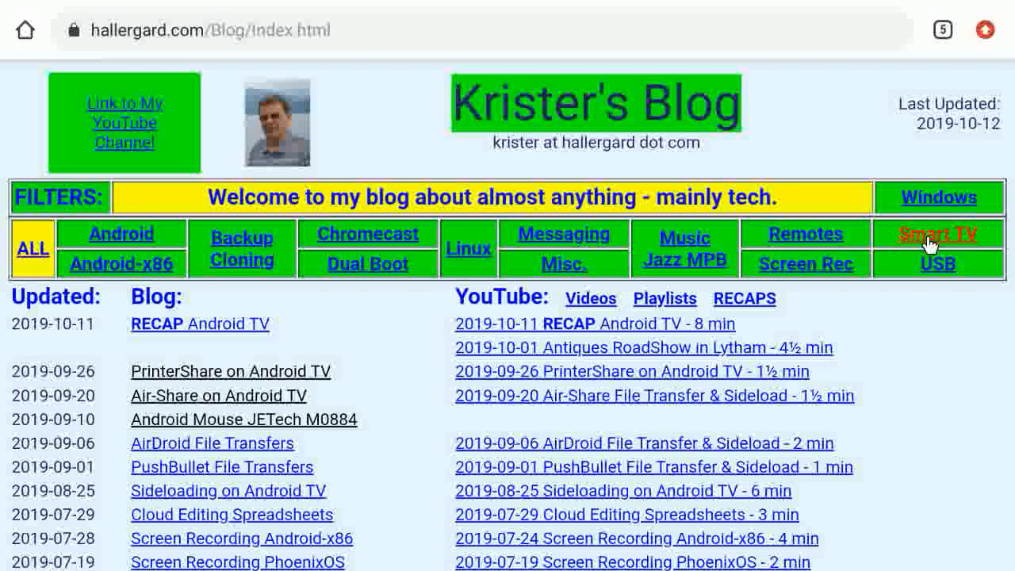
pyautogui.click(938, 231)
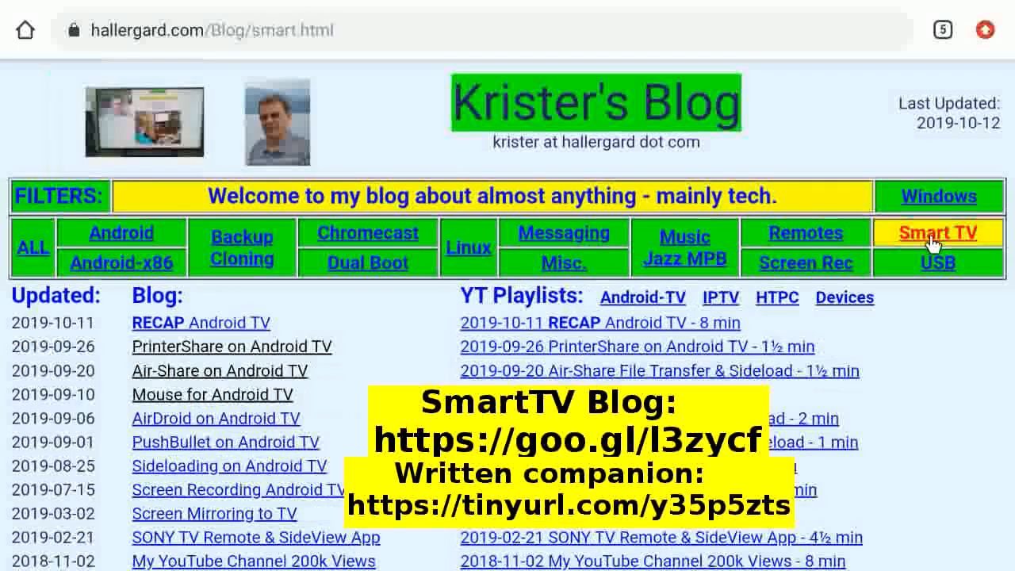